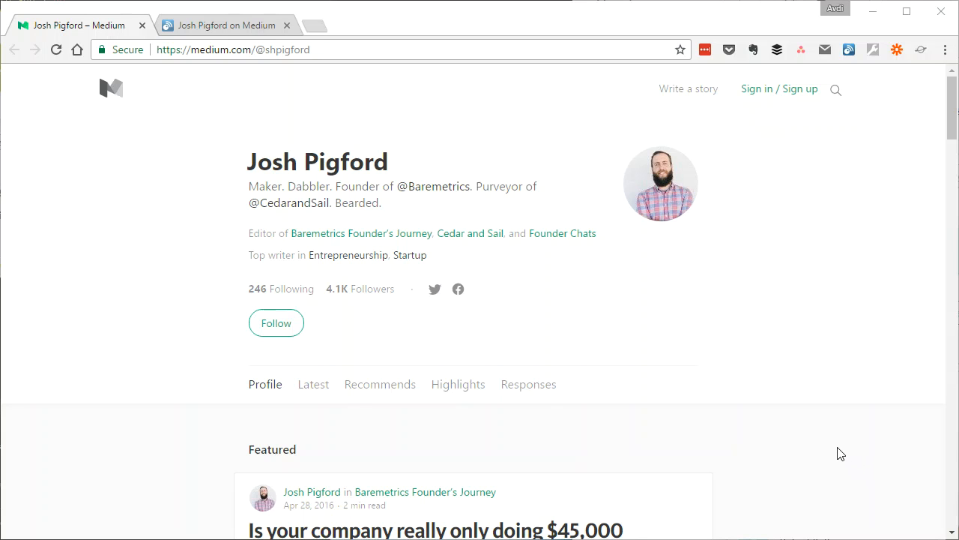
mouse_move(837, 456)
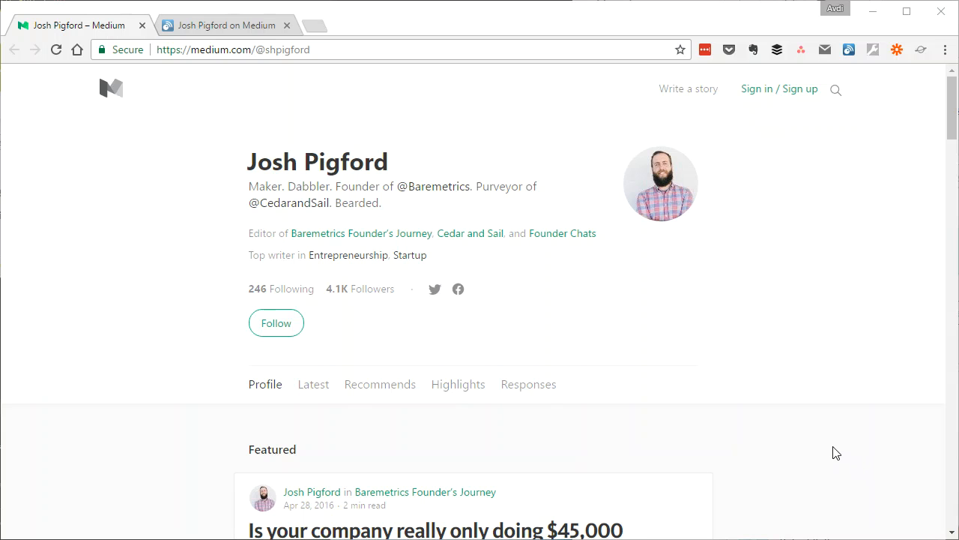
mouse_move(792, 427)
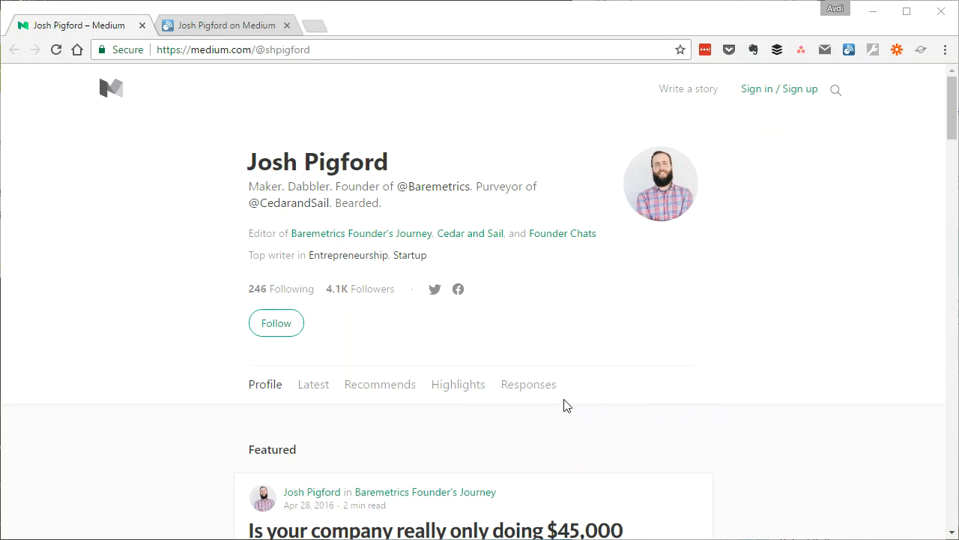
mouse_move(283, 289)
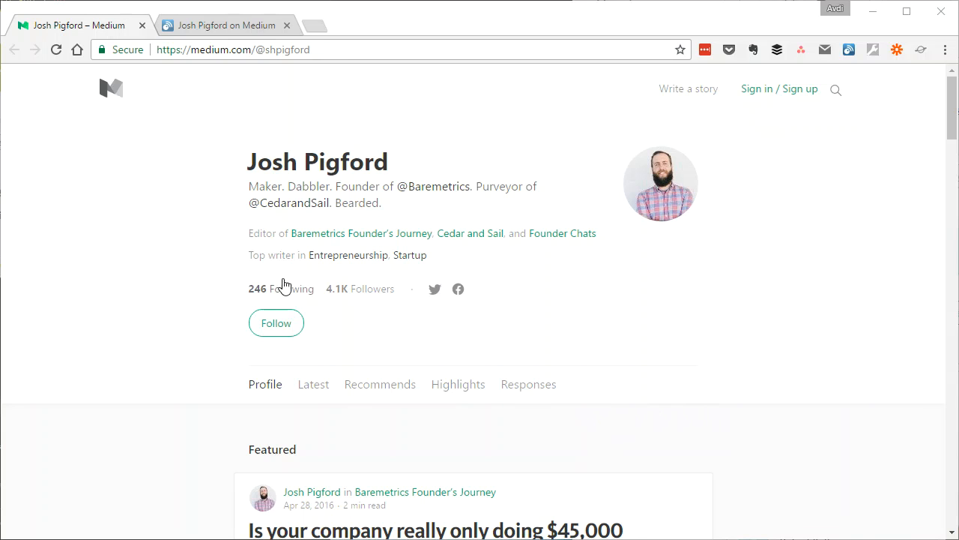
mouse_move(590, 347)
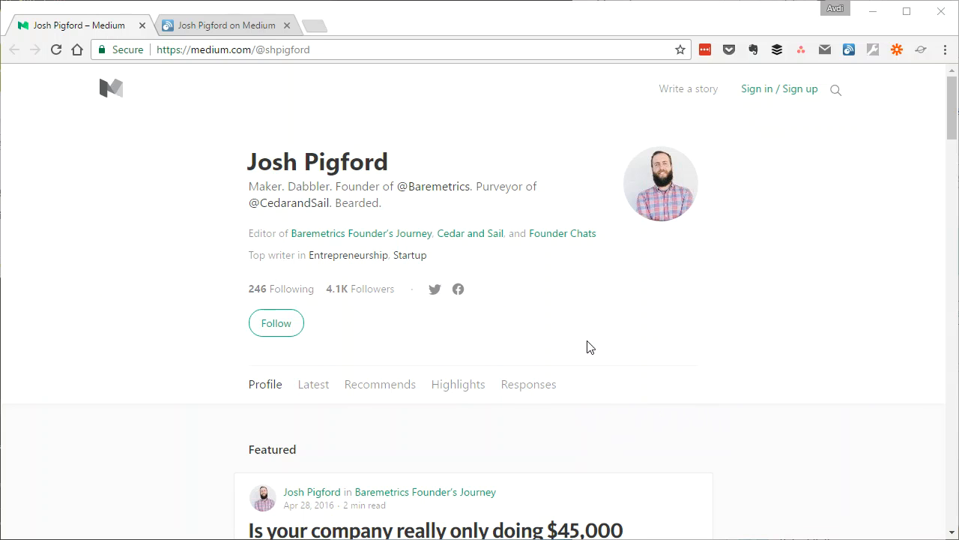
mouse_move(649, 322)
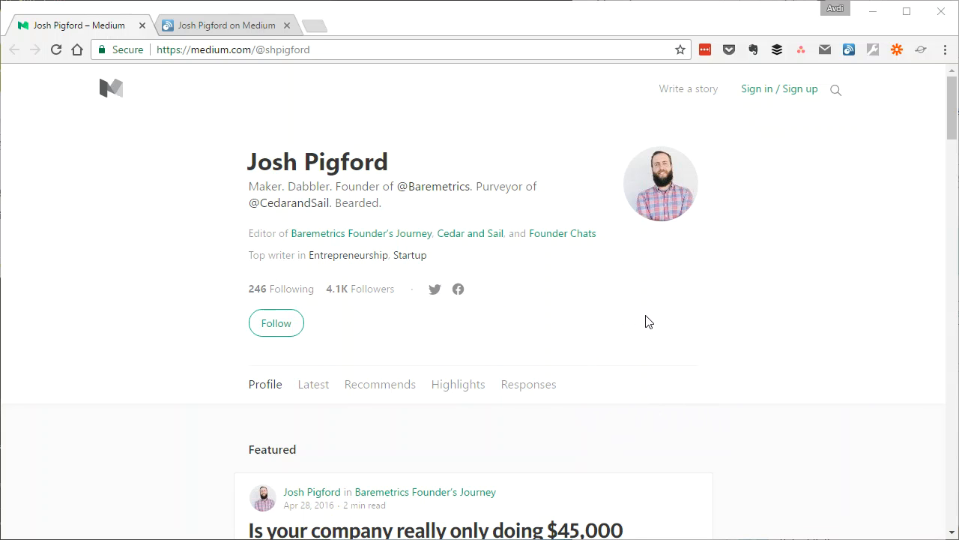
mouse_move(263, 120)
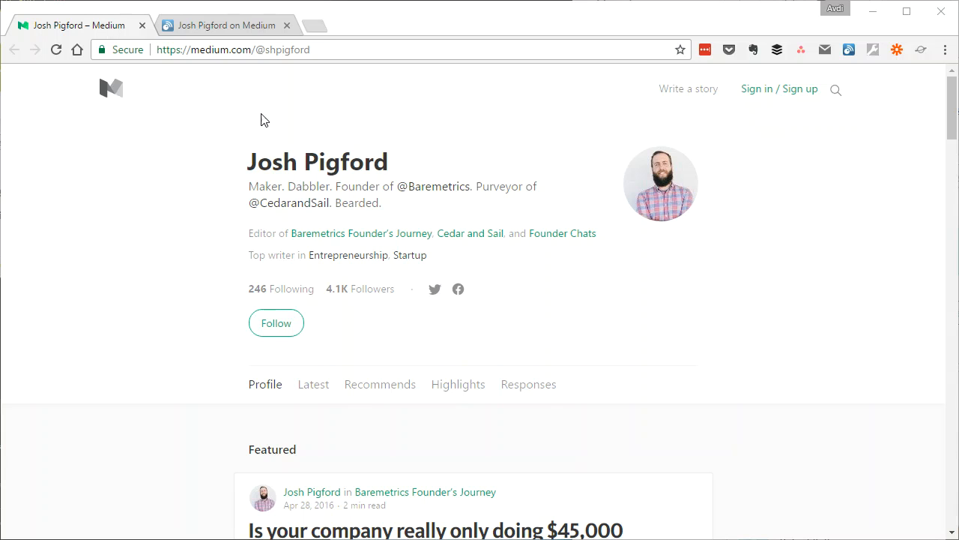
mouse_move(227, 24)
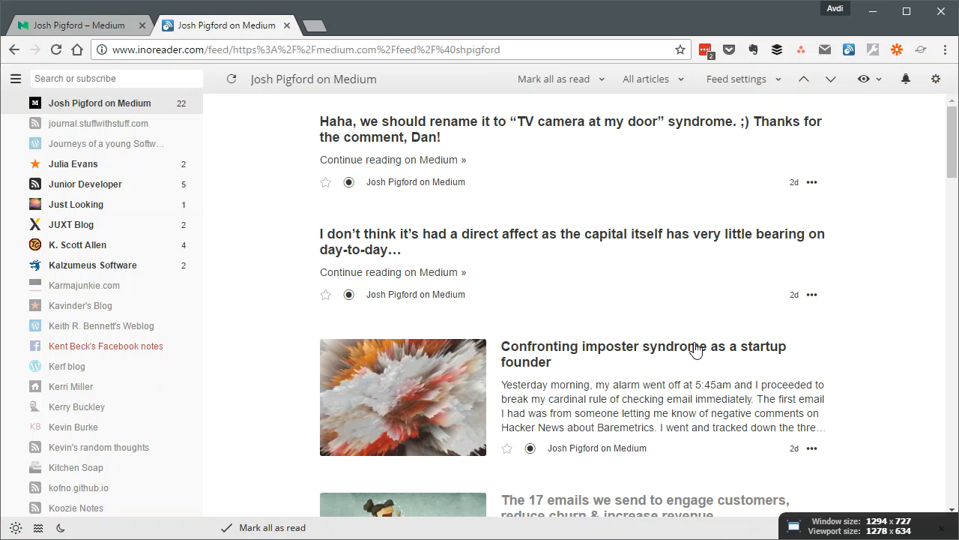
Step: Scroll down the author's Medium feed to view posts mixed with comment replies
scroll("down", 3)
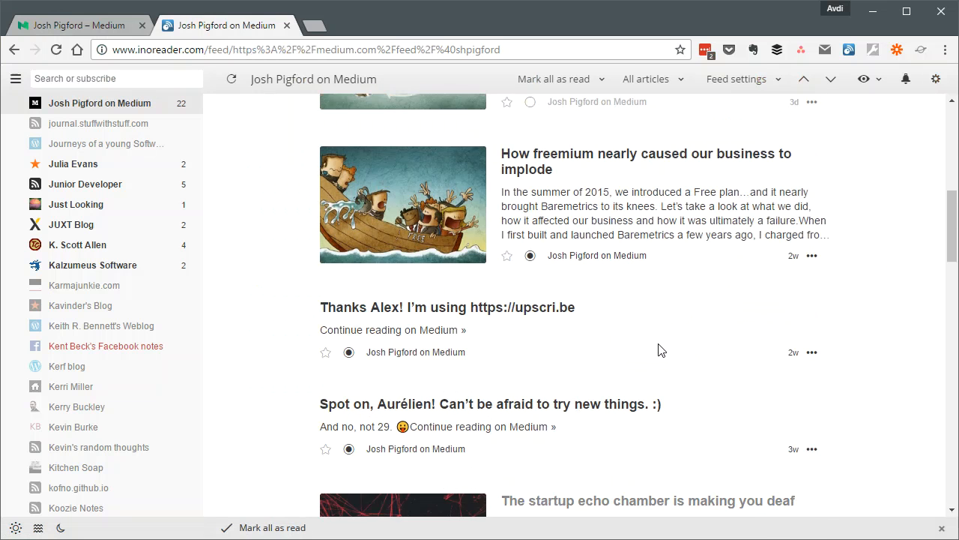
scroll("down", 3)
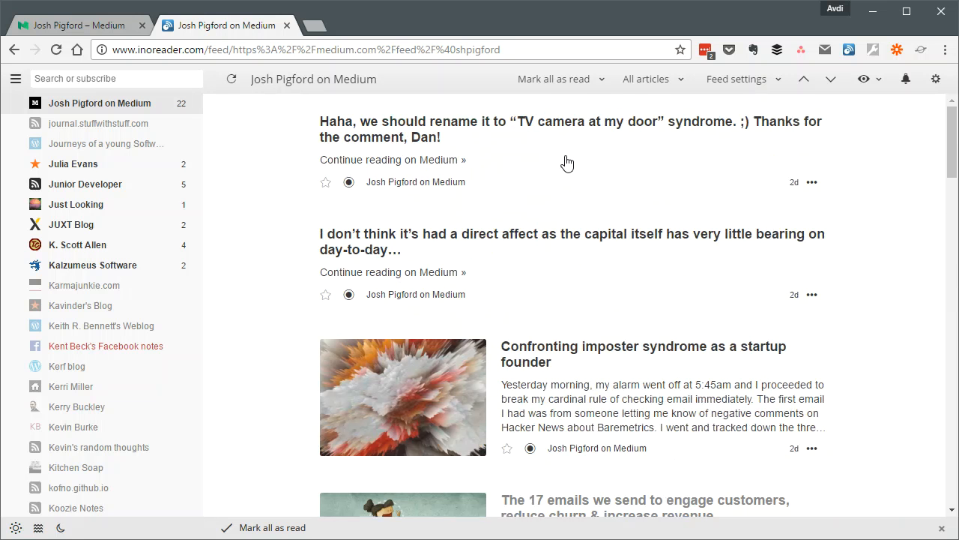
mouse_move(618, 239)
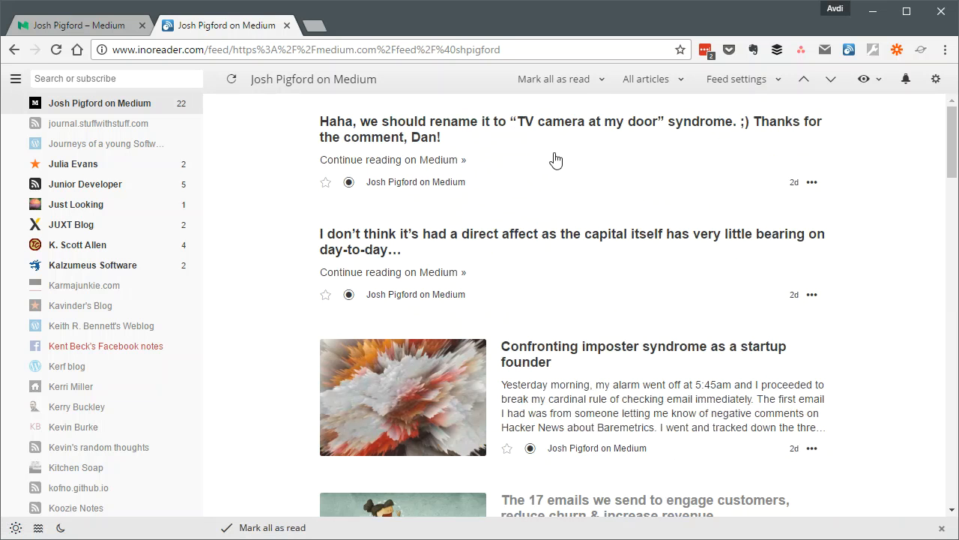
mouse_move(528, 252)
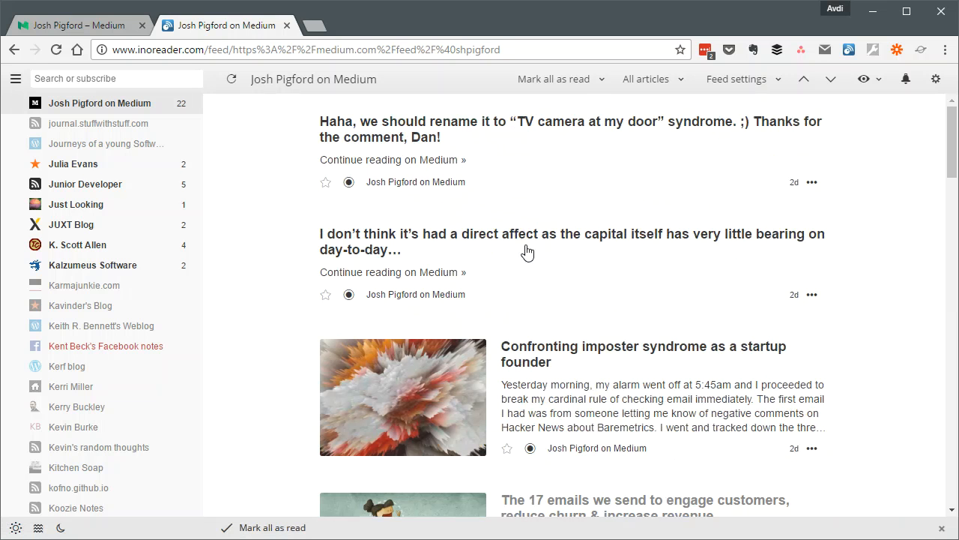
mouse_move(515, 272)
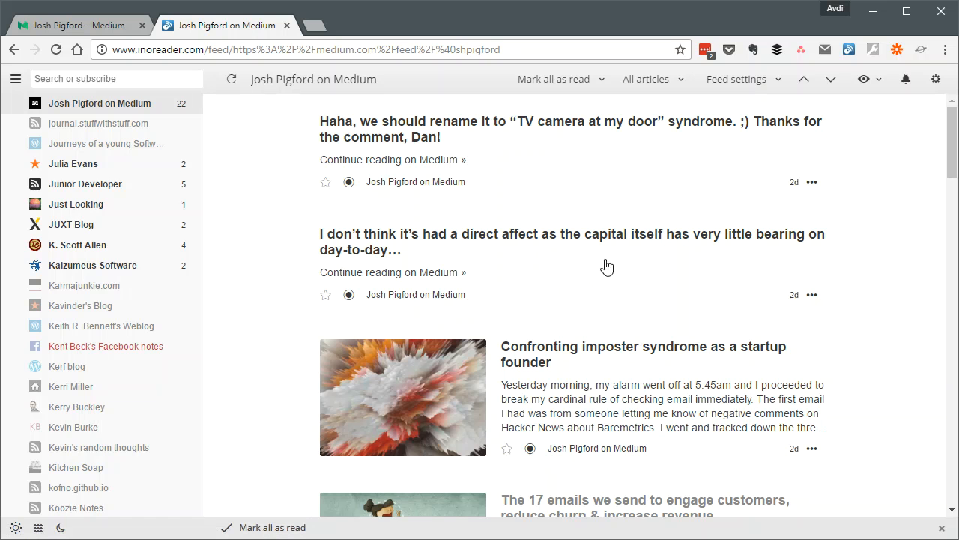
mouse_move(752, 105)
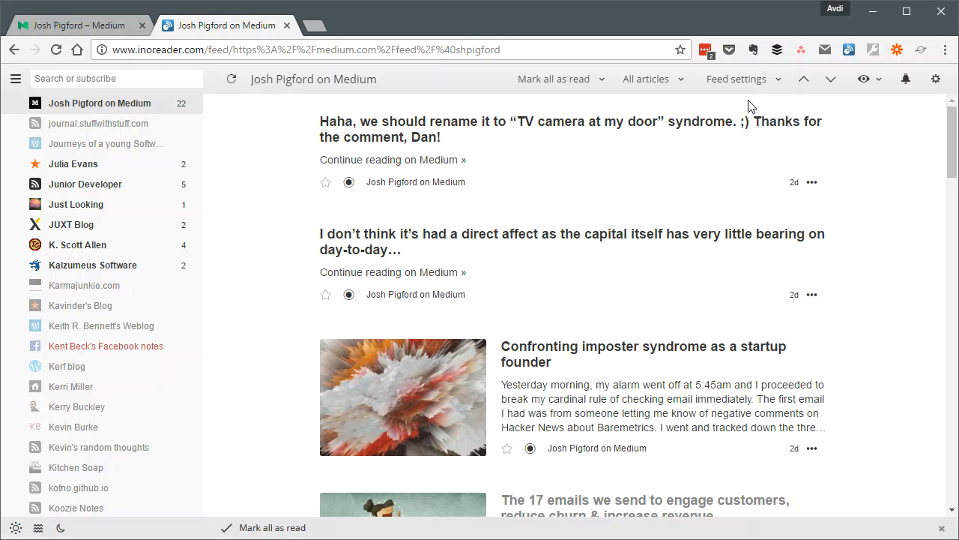
Step: Copy 'Continue reading on Medium' from a reply item and start a Filter feed rule
left_click(570, 129)
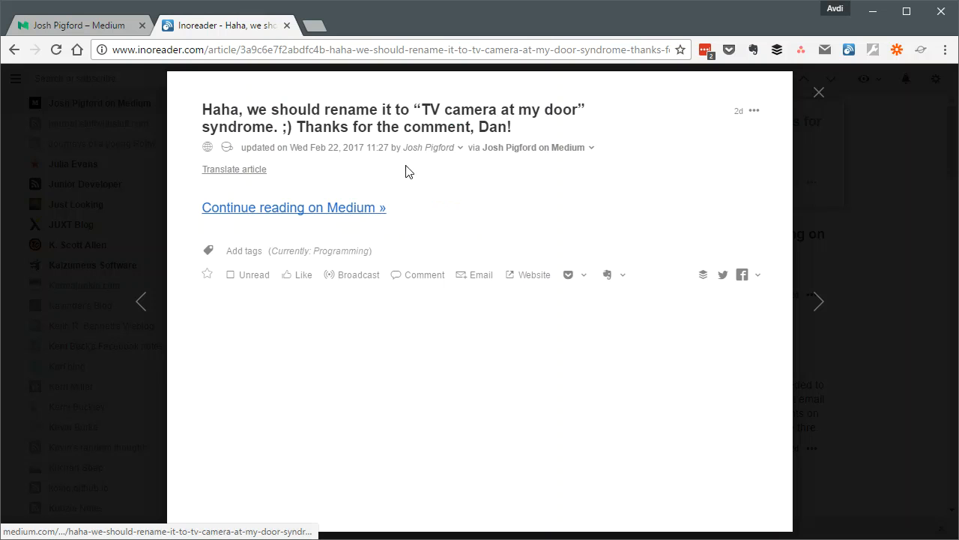
mouse_move(412, 213)
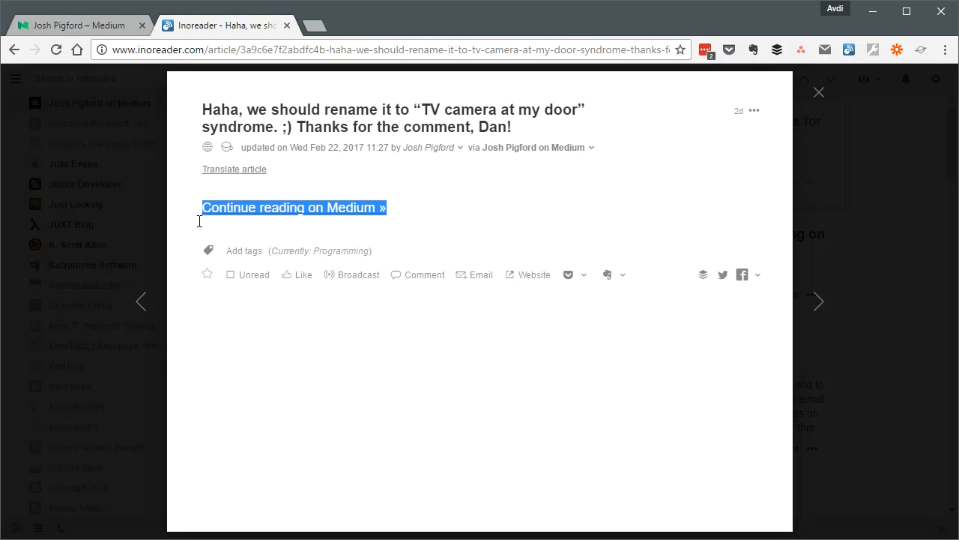
right_click(293, 208)
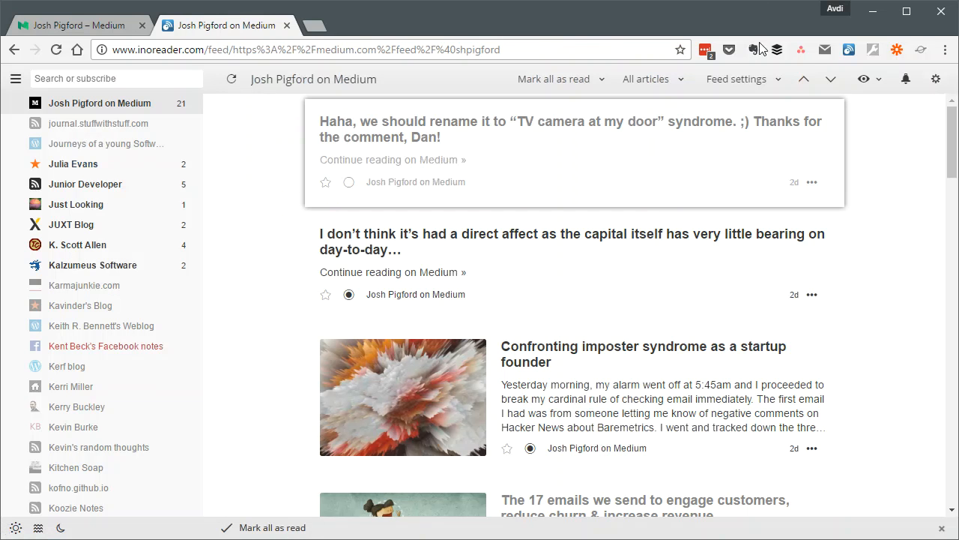
left_click(736, 79)
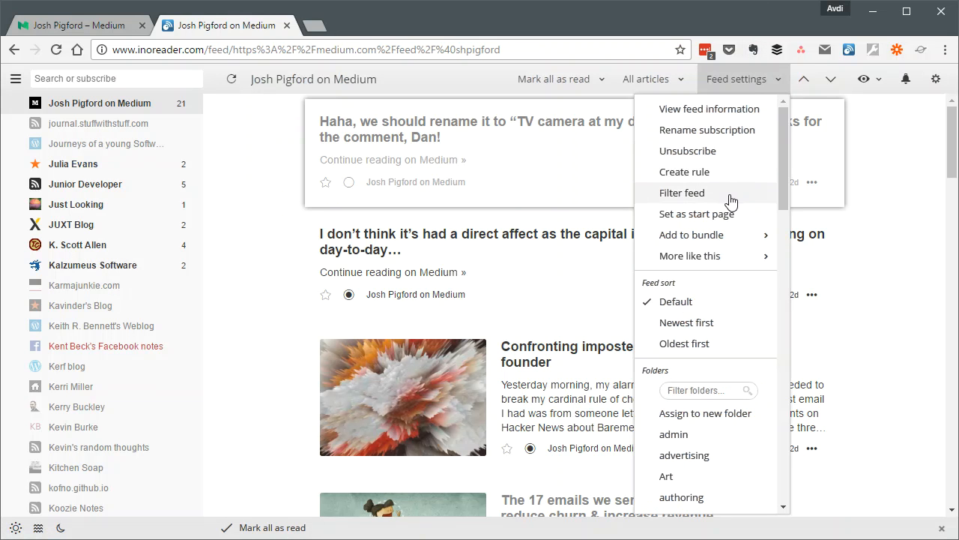
left_click(682, 193)
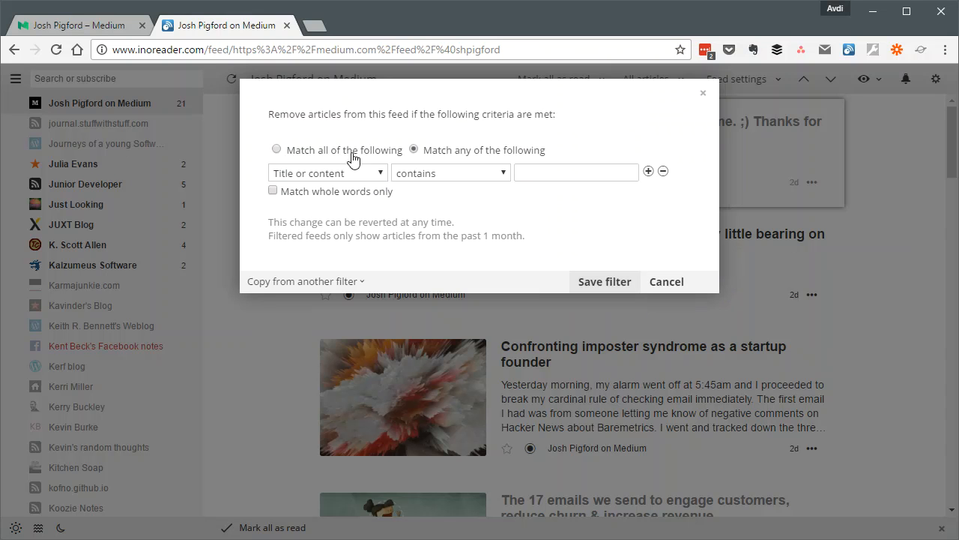
mouse_move(353, 178)
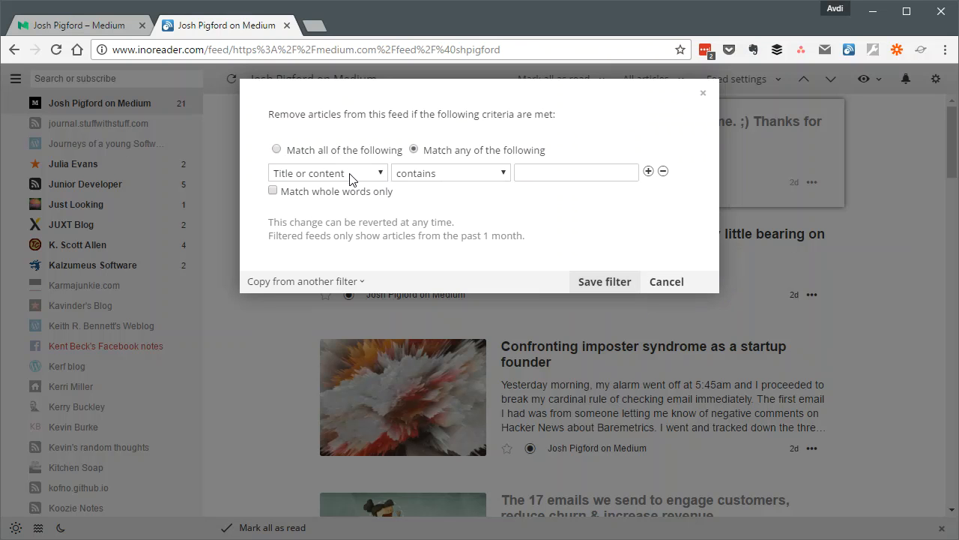
Step: Save a filter removing items whose Content contains 'Continue reading on Medium'
left_click(327, 173)
type("Continue reading on Medium")
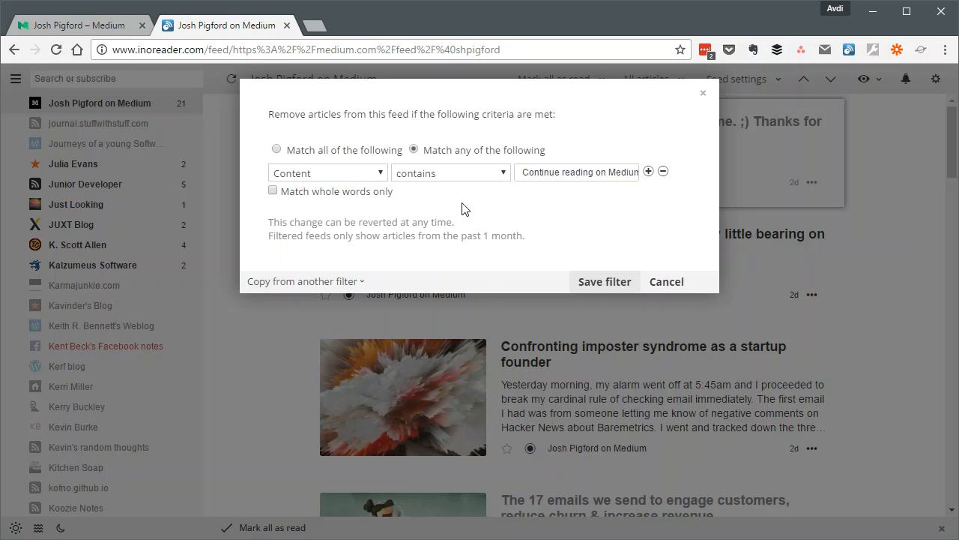
mouse_move(383, 274)
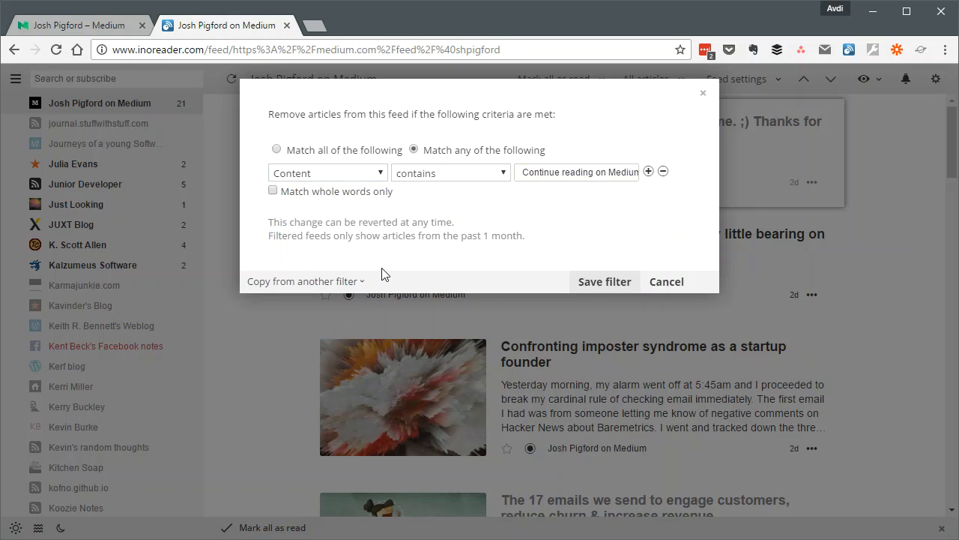
mouse_move(543, 191)
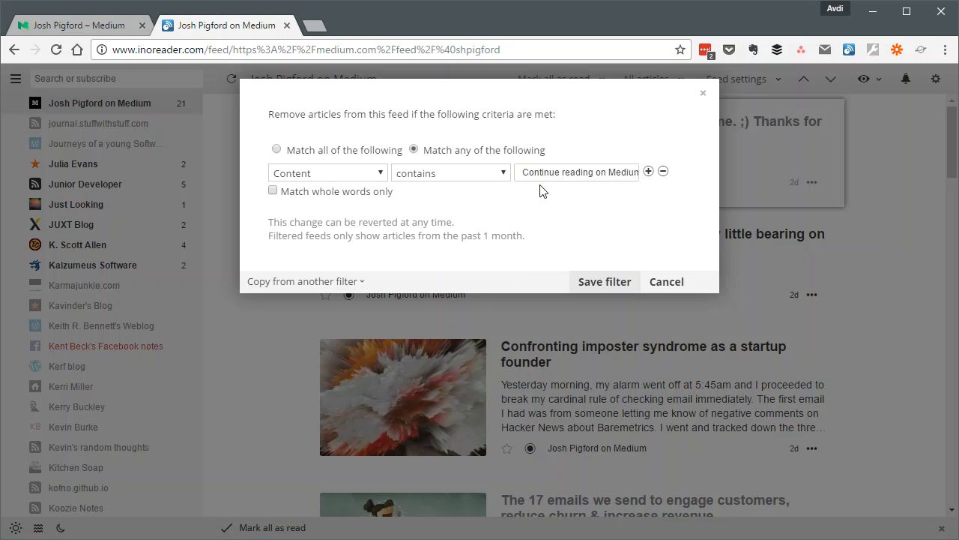
left_click(577, 172)
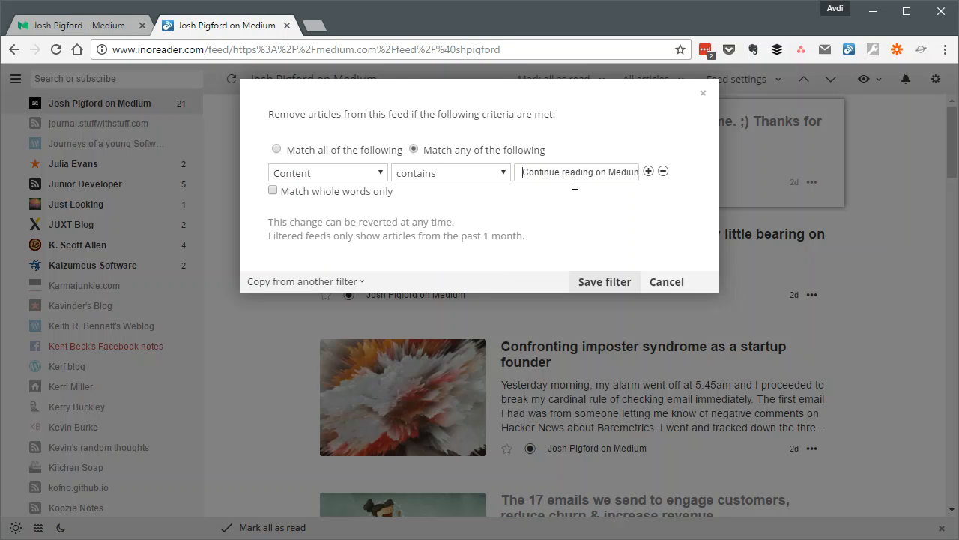
left_click(604, 281)
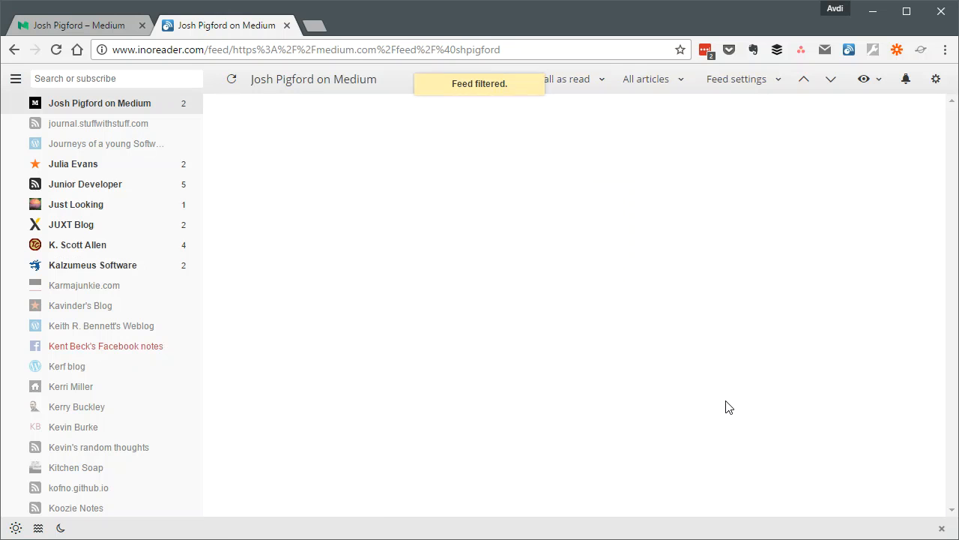